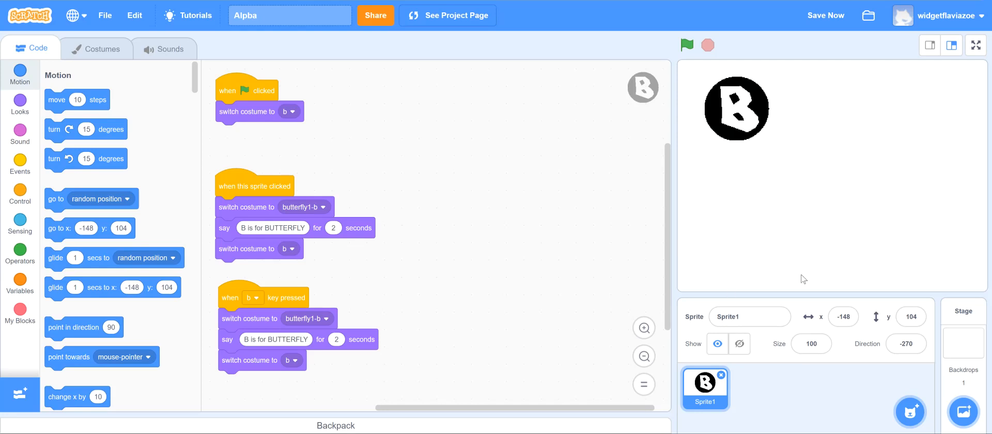
mouse_move(606, 180)
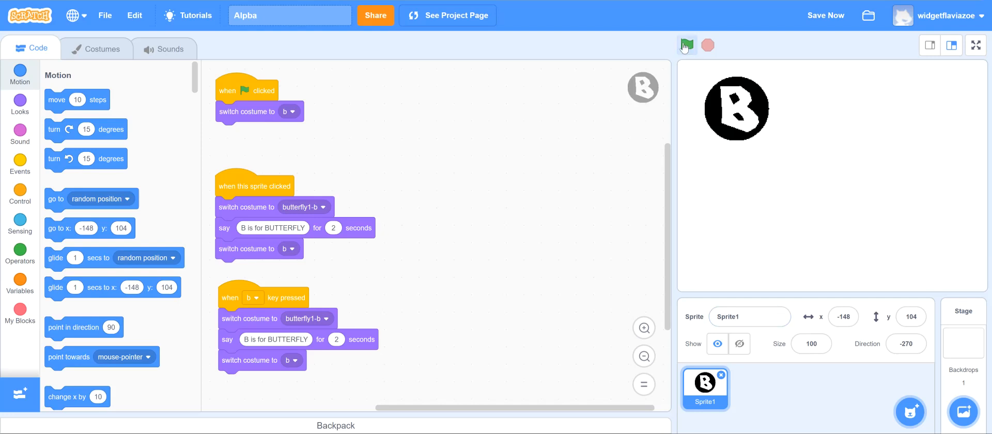
Step: Add the Block-C sprite from the Letters category of the sprite library
left_click(687, 45)
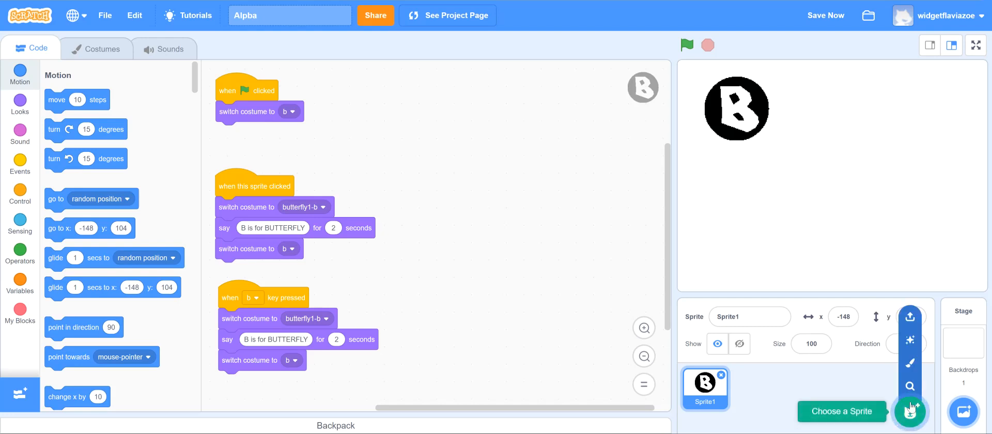
mouse_move(719, 113)
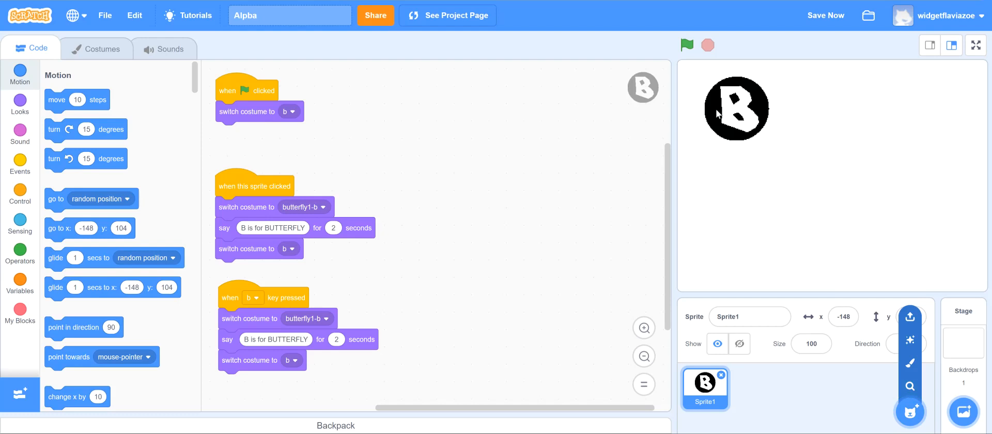
mouse_move(910, 412)
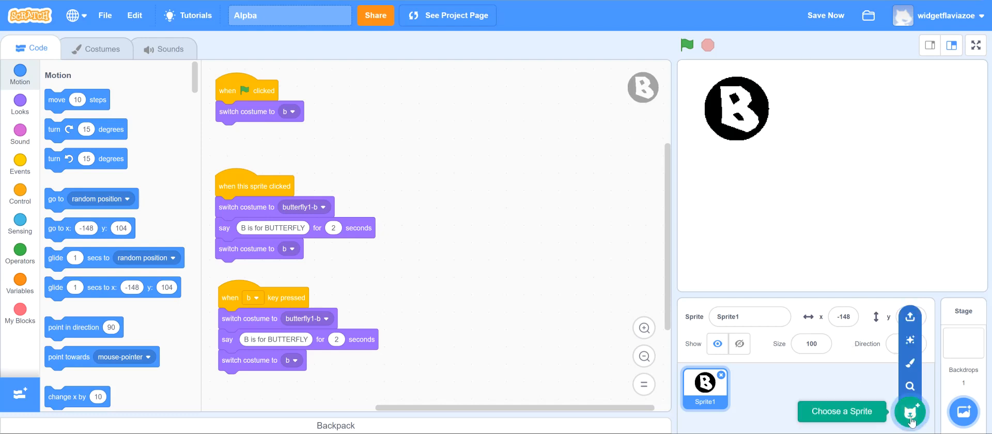
left_click(911, 413)
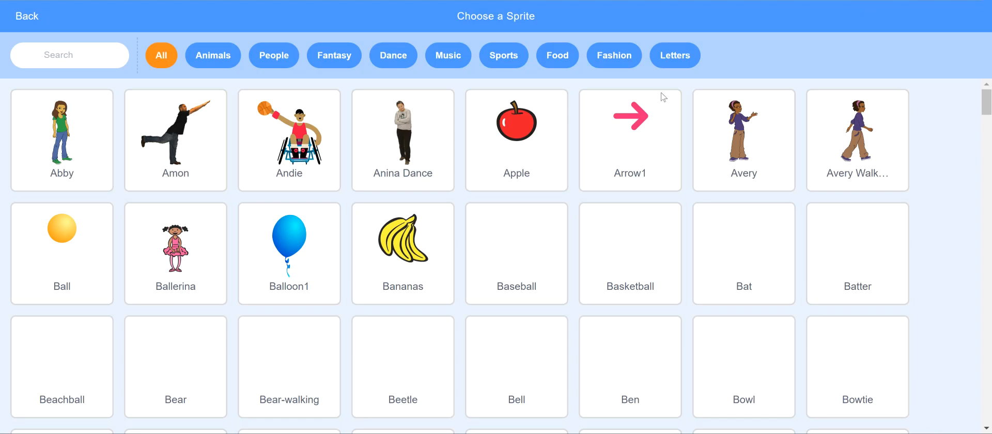
left_click(675, 55)
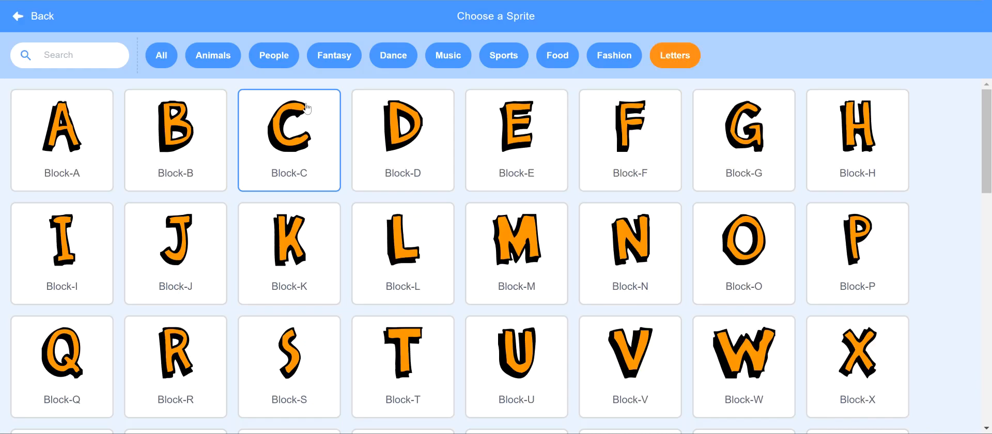
left_click(288, 127)
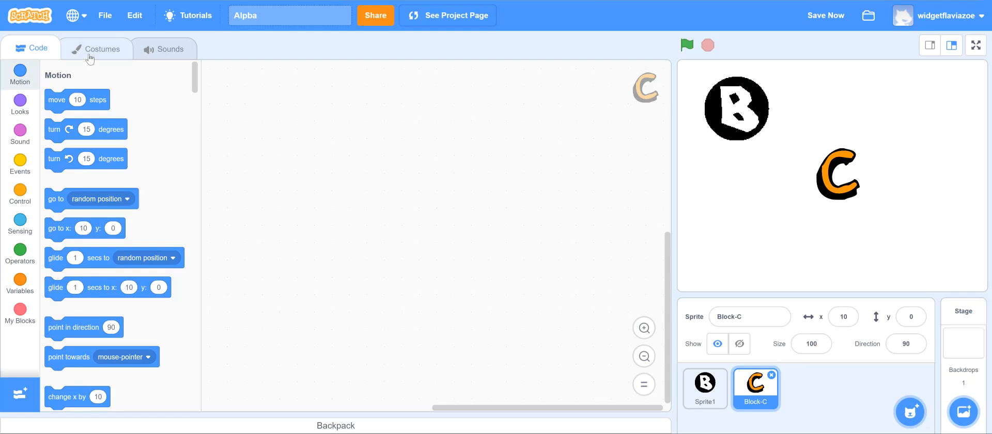
Step: Show the Block-C sprite's costumes in the Costumes tab
left_click(96, 49)
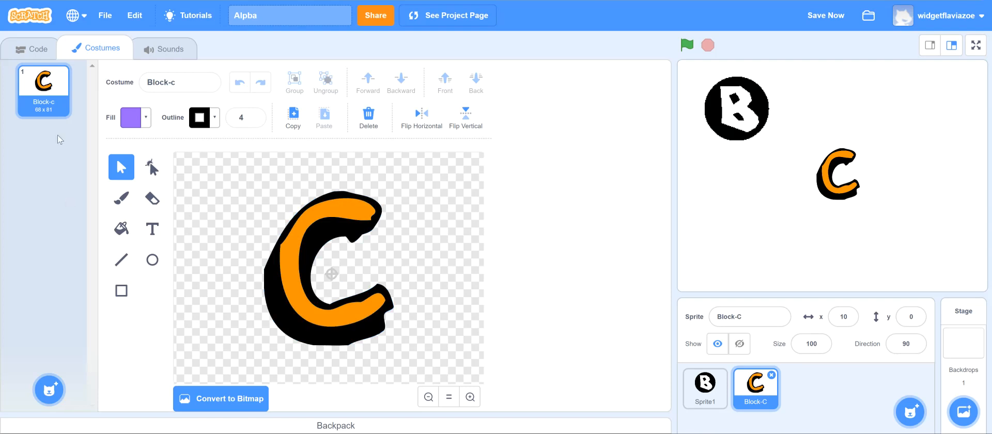
mouse_move(48, 389)
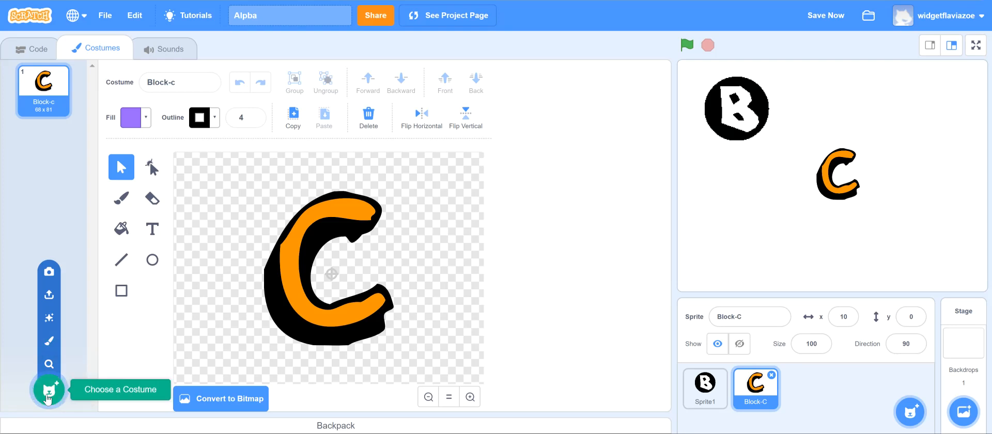
mouse_move(49, 317)
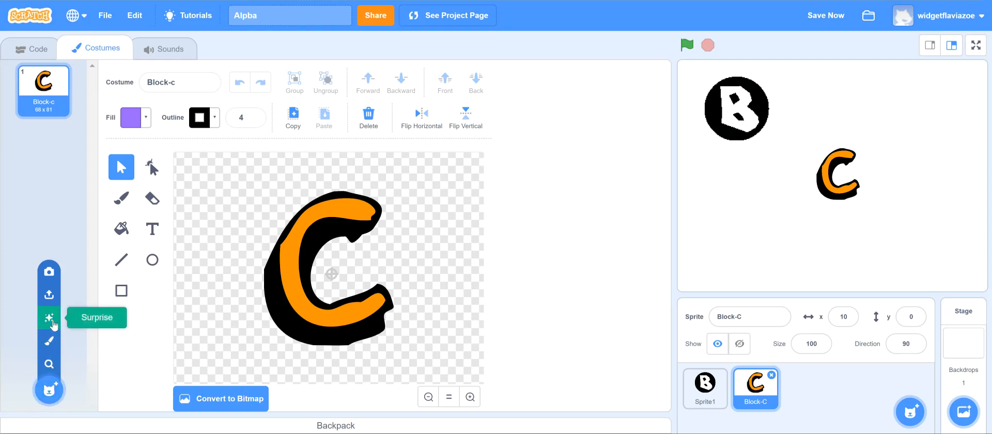
mouse_move(49, 294)
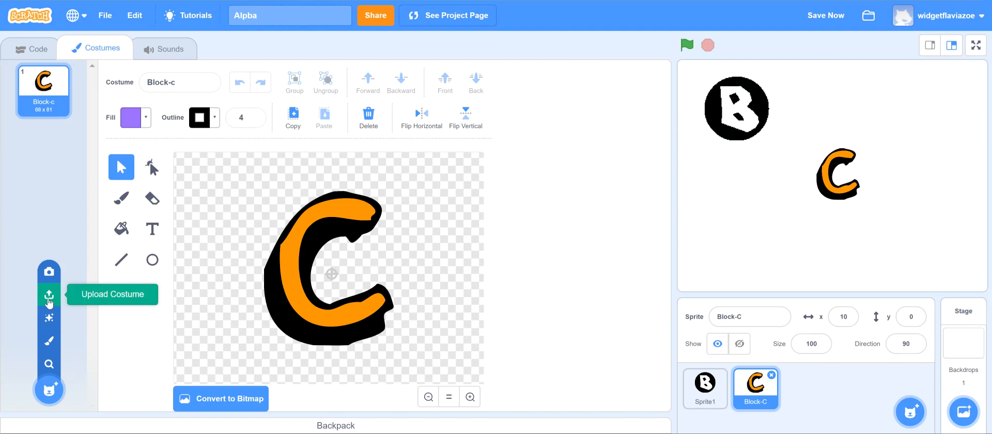
Step: Upload the kitten photo as a new costume and set sprite size to 40
left_click(48, 294)
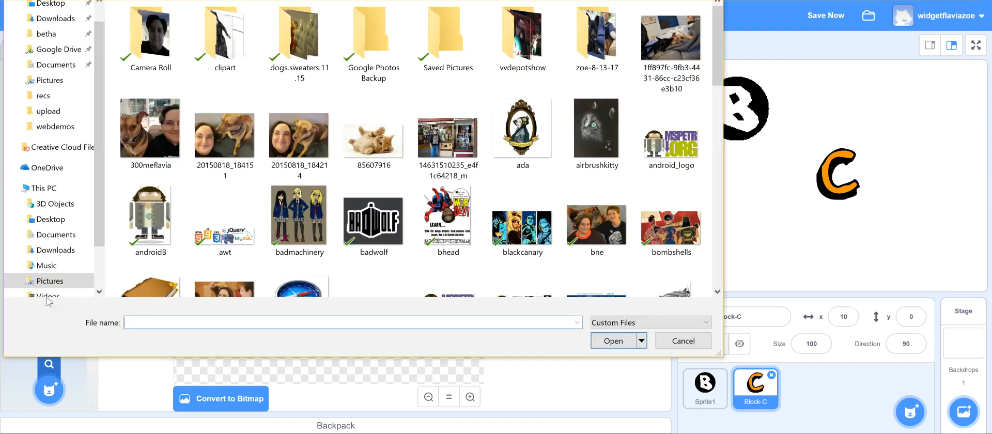
left_click(373, 135)
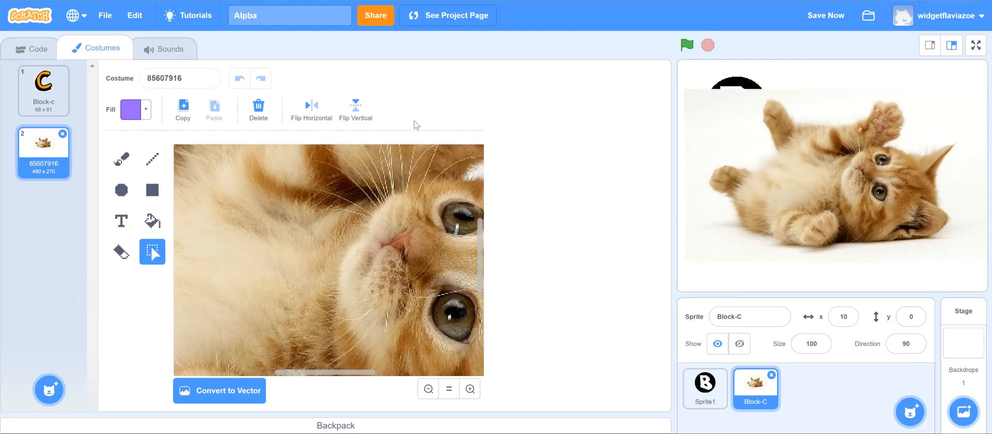
mouse_move(834, 342)
type("50")
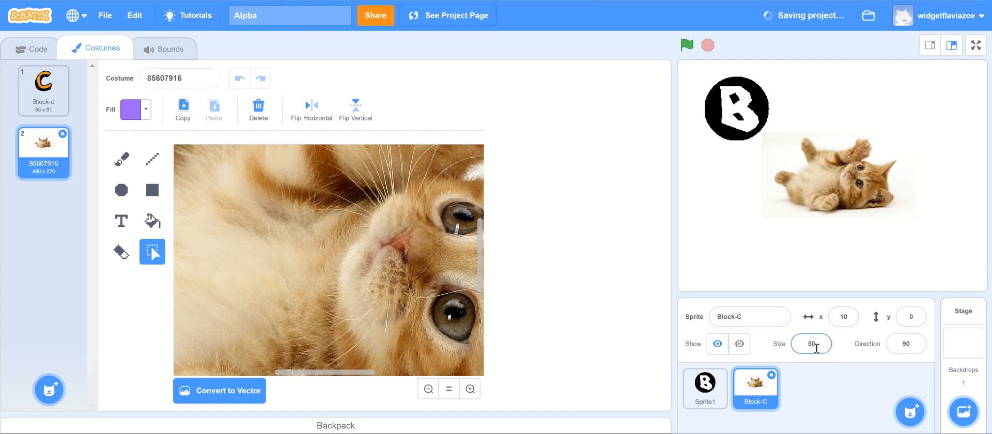
type("40")
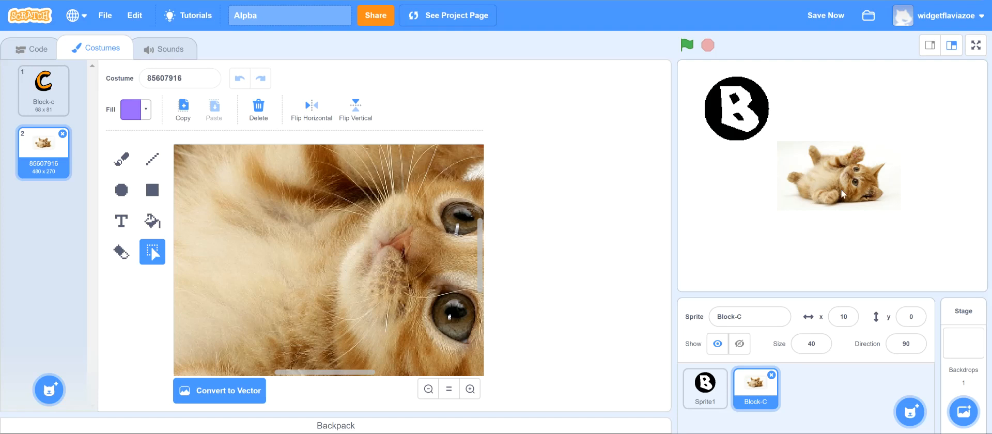
mouse_move(832, 268)
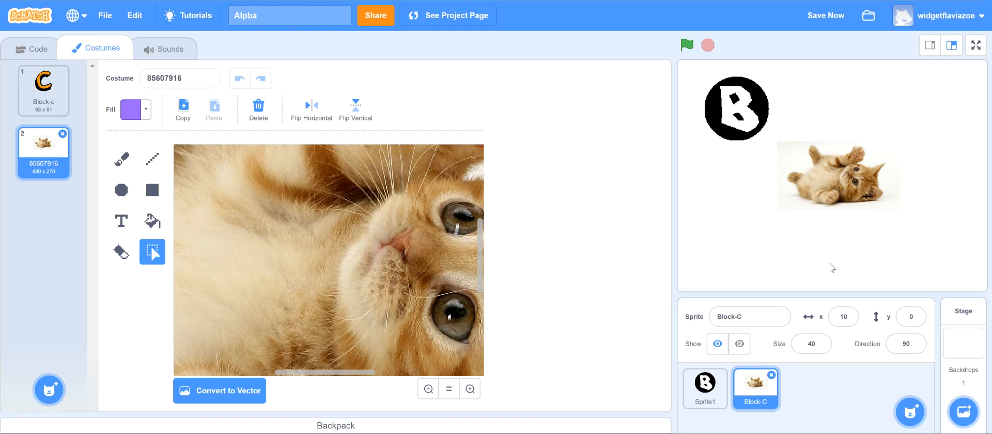
mouse_move(393, 369)
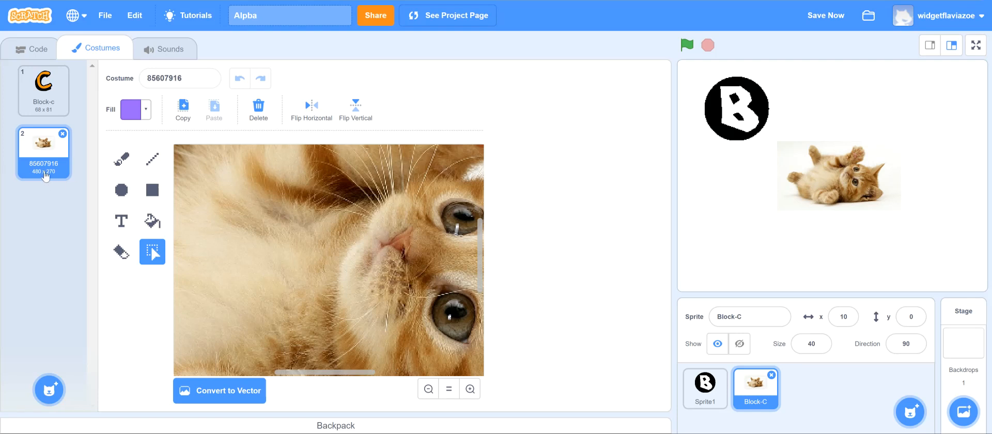
Step: Name the uploaded kitten costume 'kitty'
left_click(180, 78)
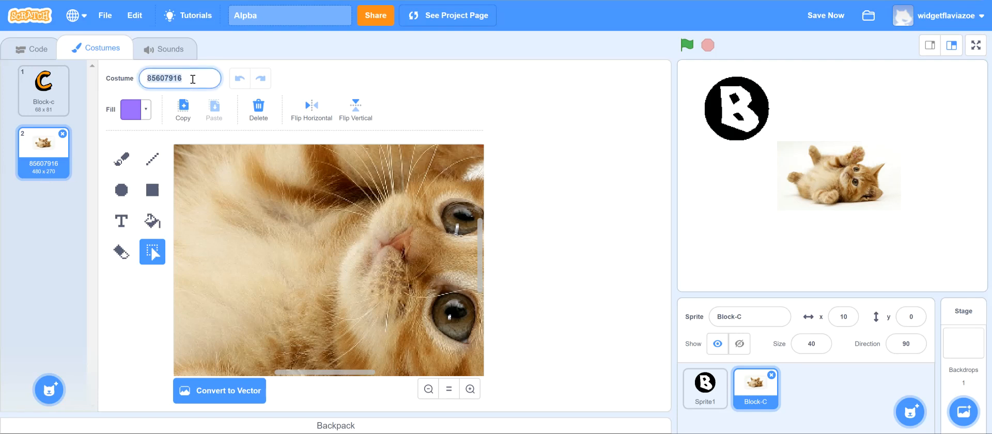
type("kitty")
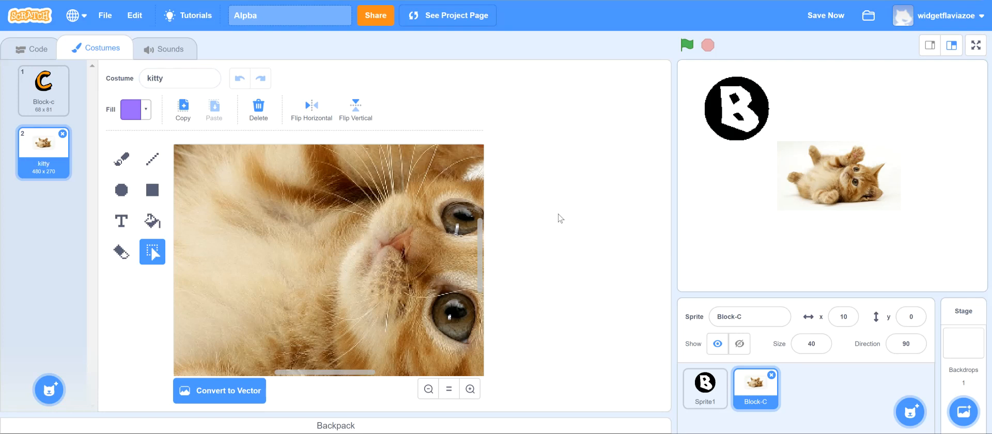
mouse_move(459, 276)
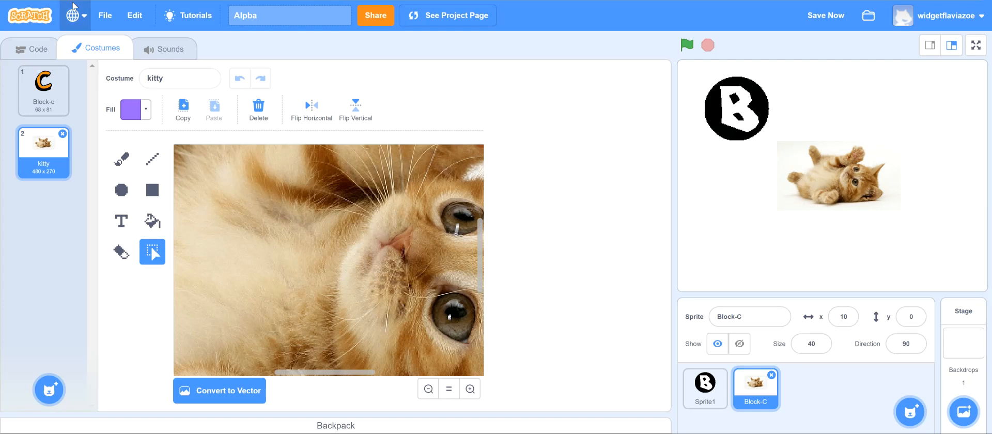
Step: Place 'when flag clicked', 'when space key pressed' and 'when this sprite clicked' hats in the workspace
left_click(31, 48)
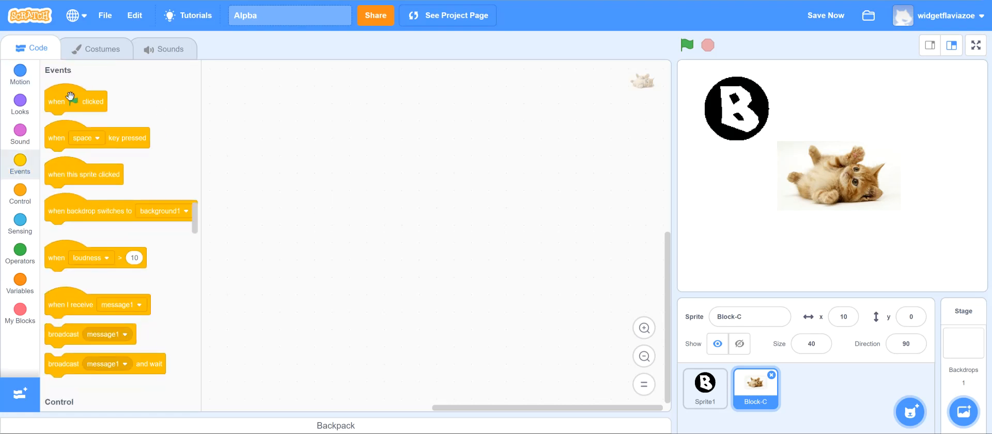
left_click_drag(76, 100, 248, 92)
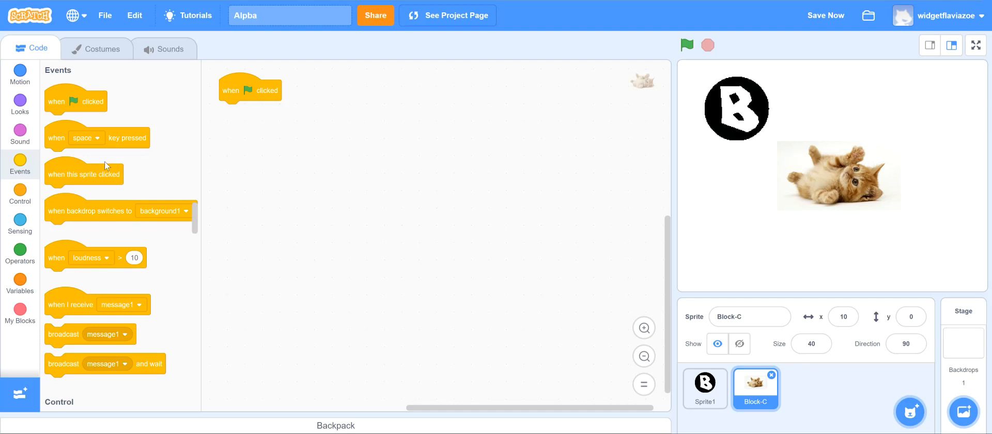
left_click_drag(85, 138, 294, 268)
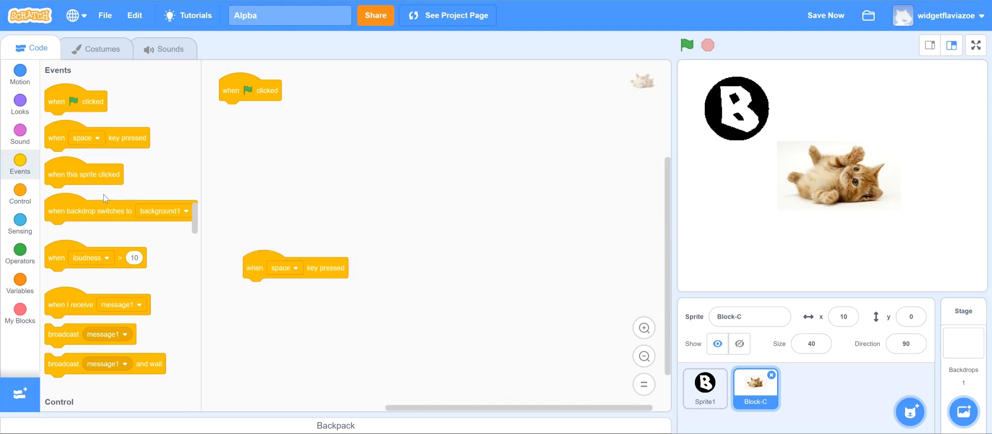
left_click_drag(84, 174, 375, 154)
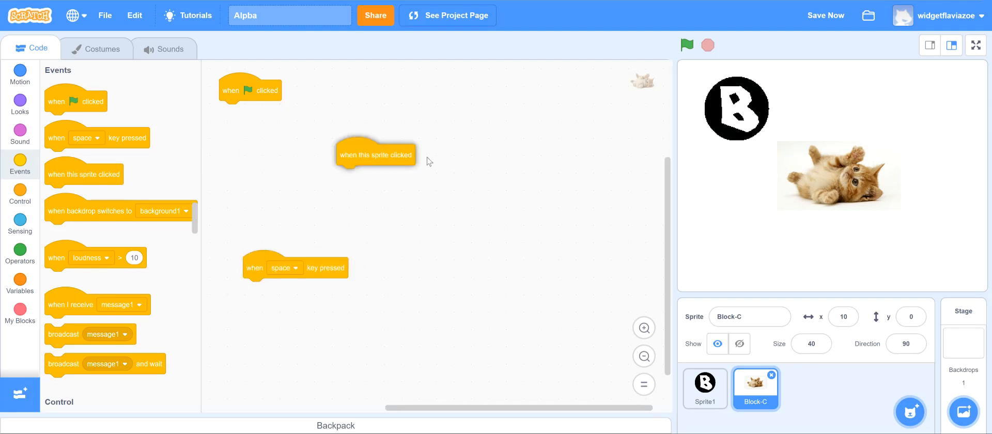
left_click_drag(375, 154, 436, 154)
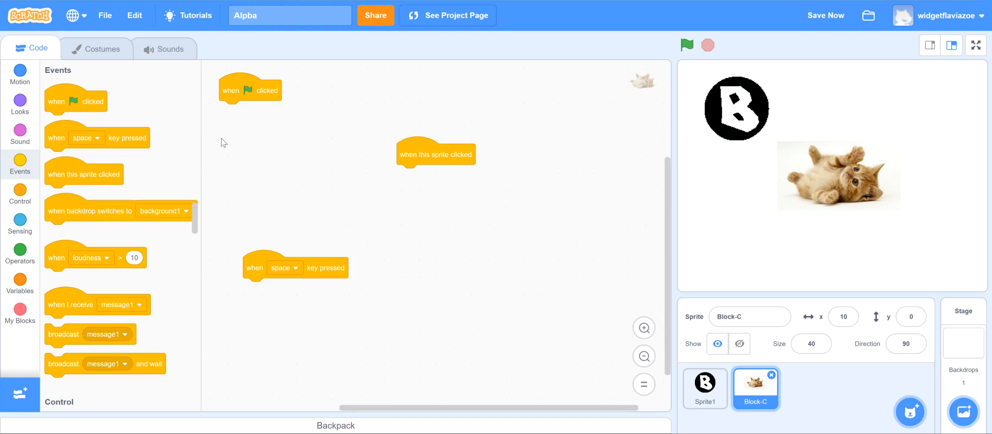
mouse_move(197, 226)
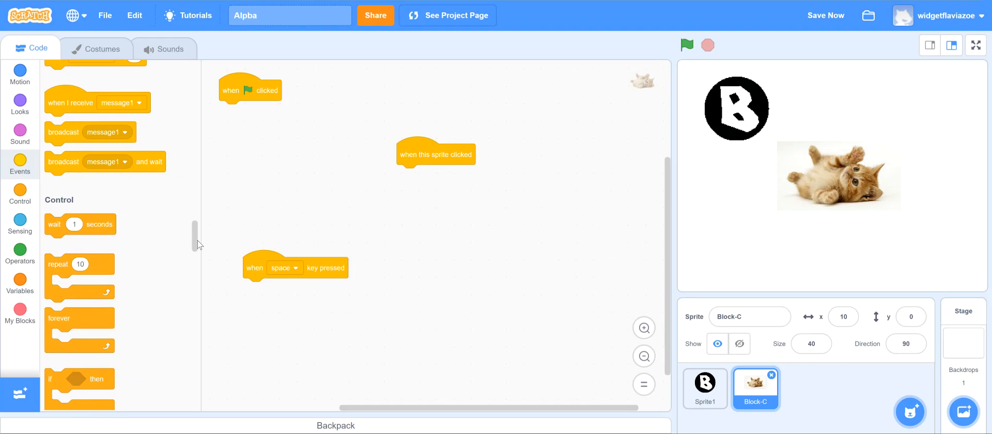
left_click(20, 222)
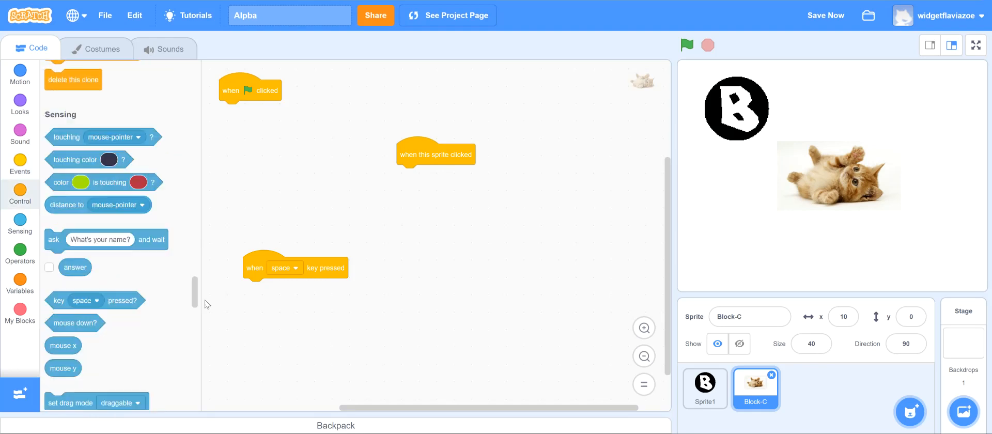
left_click(20, 134)
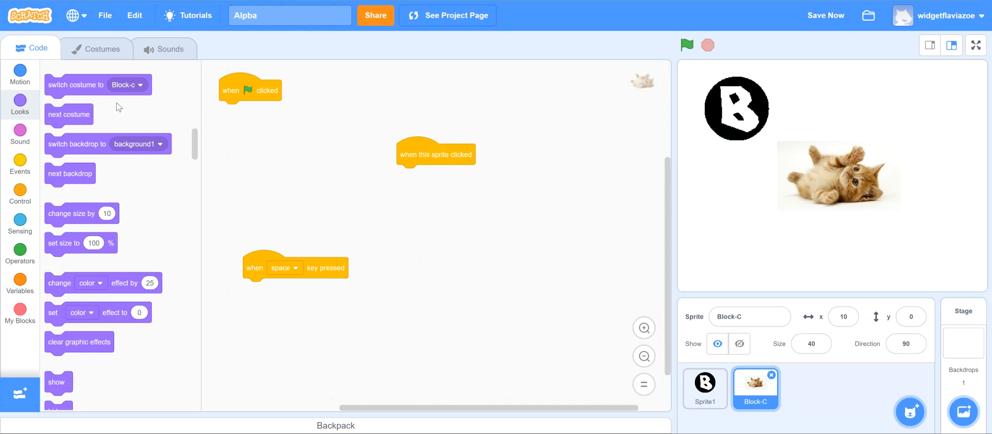
mouse_move(79, 88)
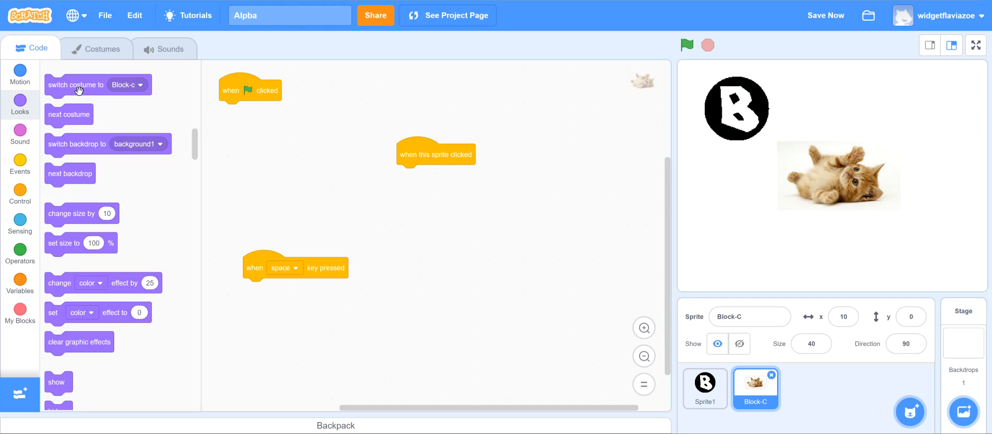
Step: Attach a 'switch costume to Block-c' block under each of the three hats
left_click_drag(75, 85, 250, 112)
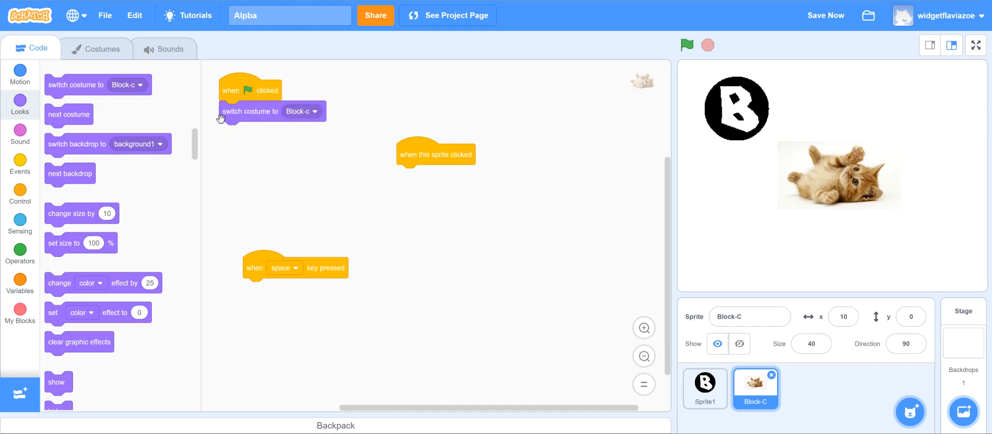
left_click_drag(250, 111, 428, 175)
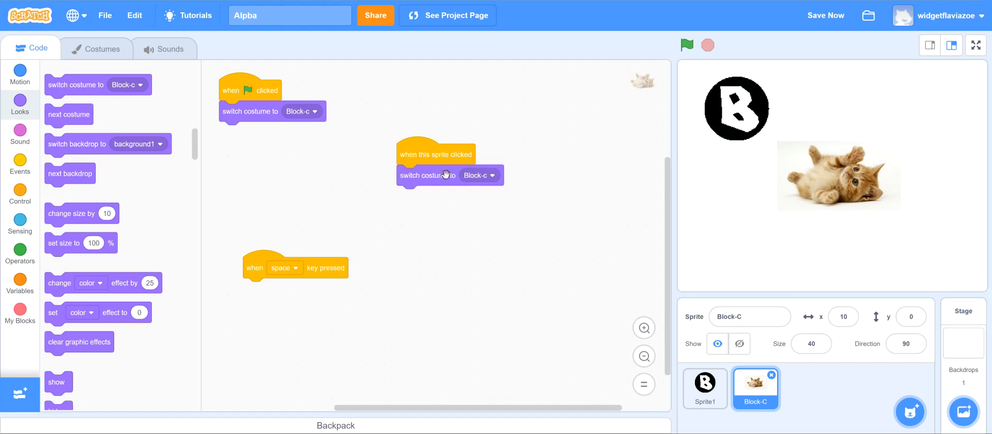
left_click_drag(428, 175, 273, 290)
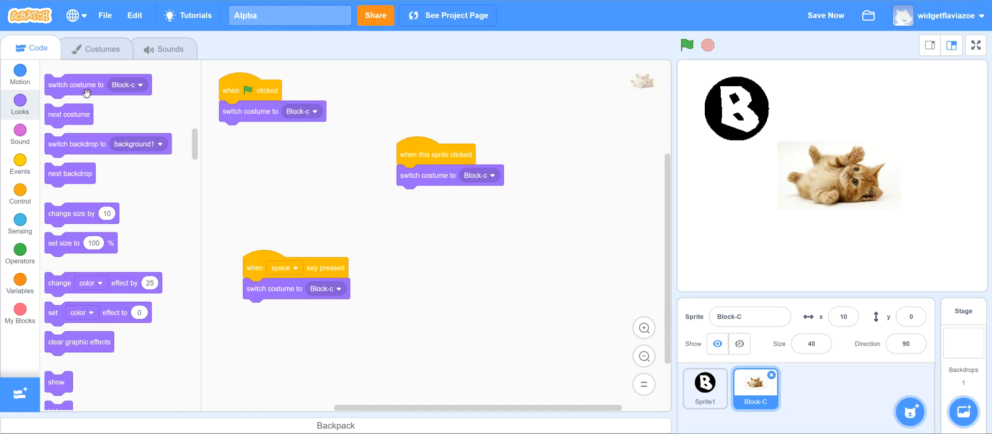
Step: Set out two loose spare 'switch costume to Block-c' blocks in the workspace
left_click_drag(76, 84, 298, 363)
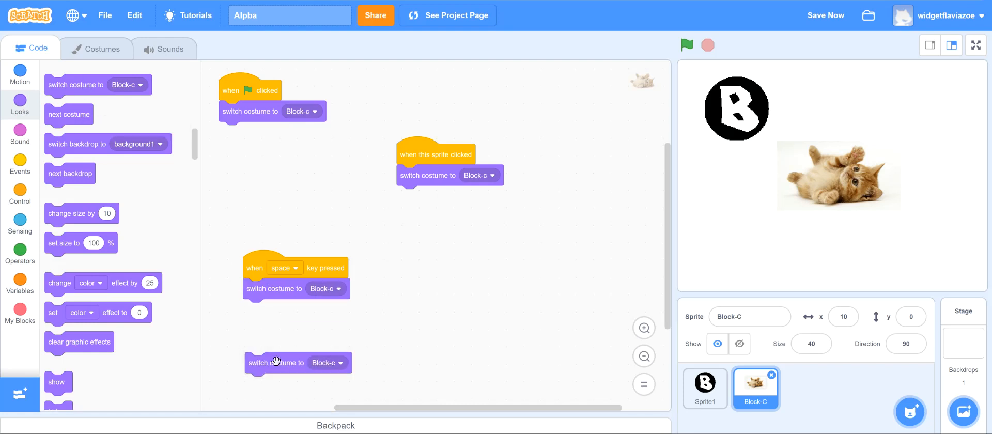
left_click_drag(275, 363, 461, 252)
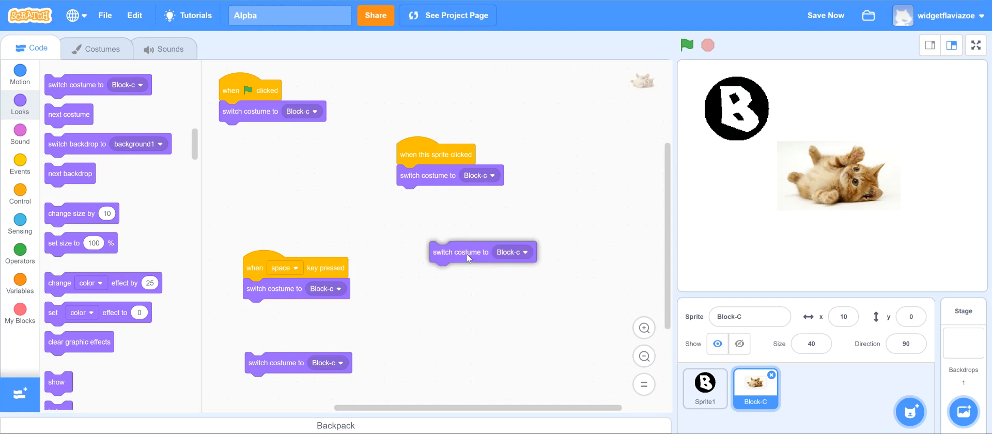
left_click_drag(482, 252, 462, 248)
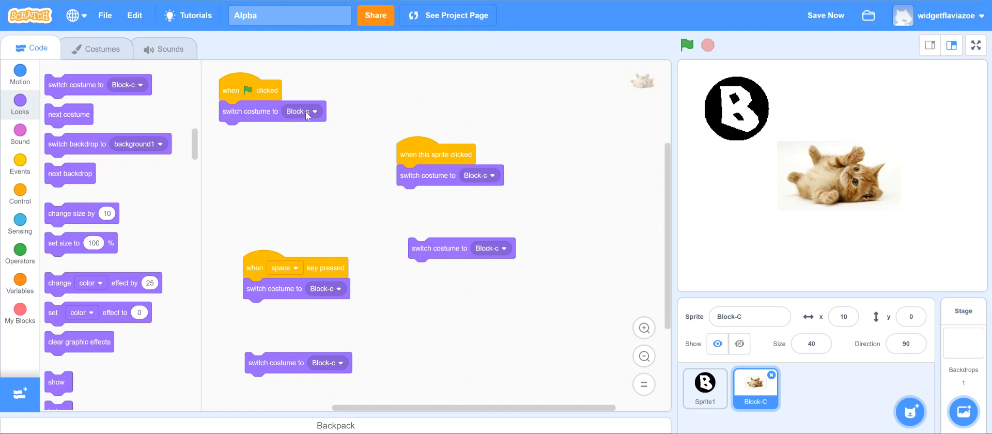
mouse_move(309, 120)
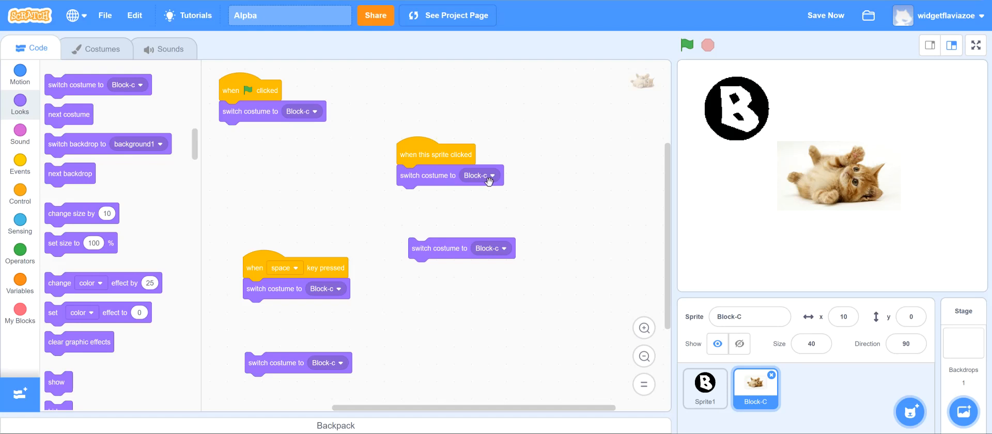
Step: Switch the click and key scripts to the kitty costume, and change the key from space to c
left_click(479, 175)
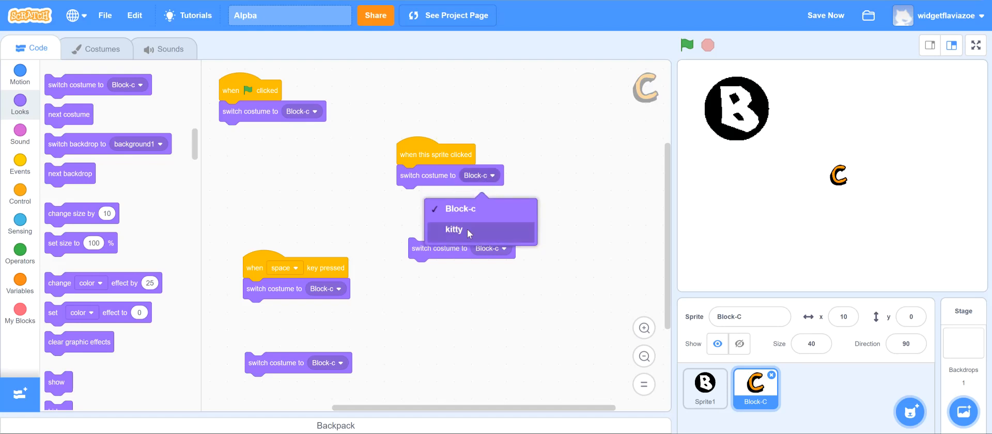
left_click(453, 229)
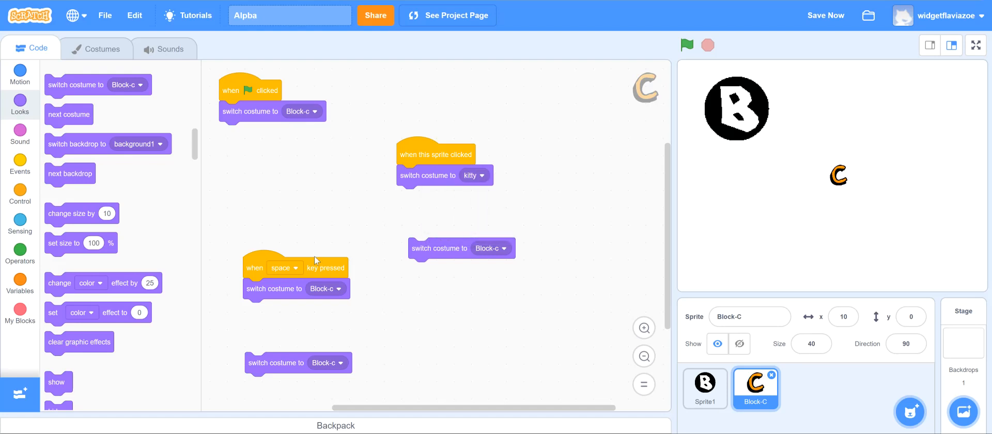
left_click(284, 268)
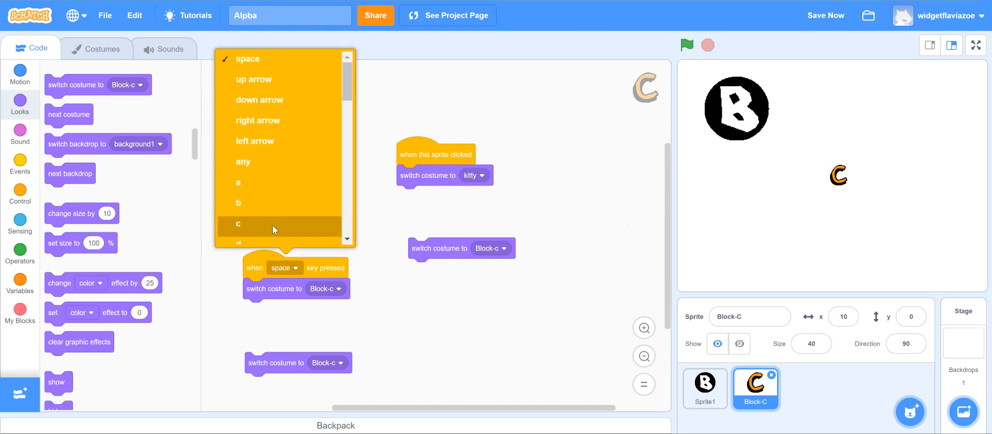
left_click(238, 223)
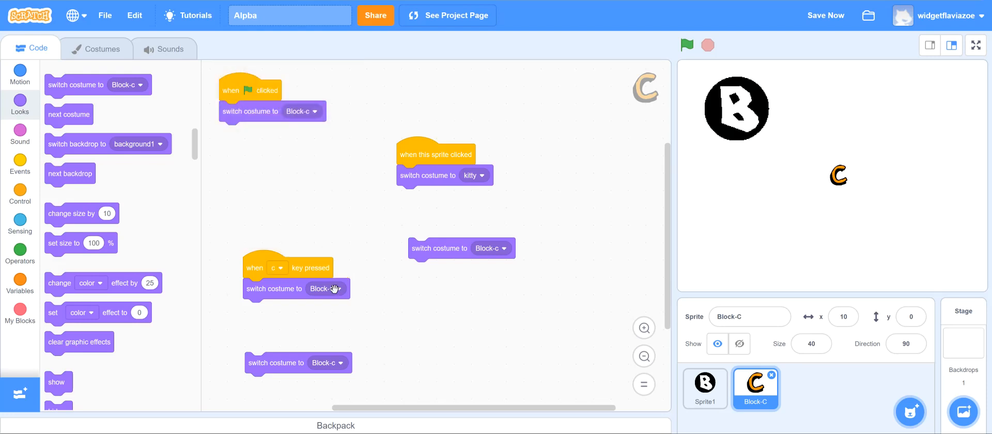
left_click(326, 289)
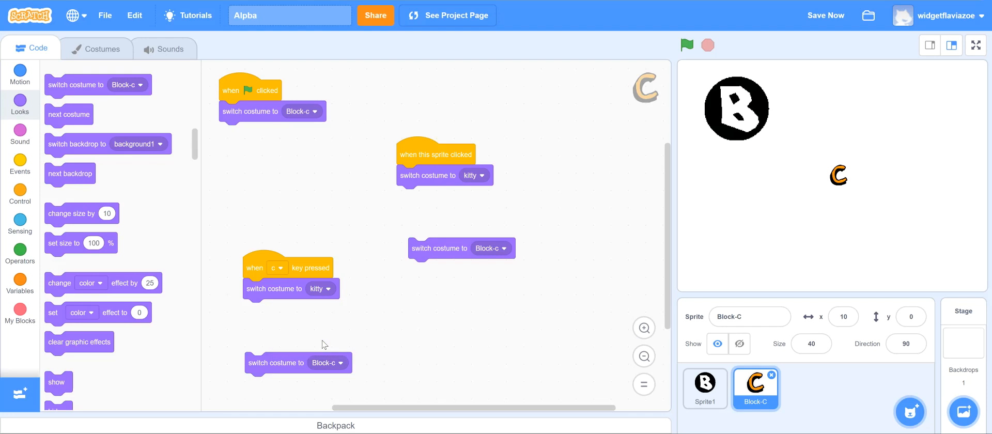
mouse_move(197, 174)
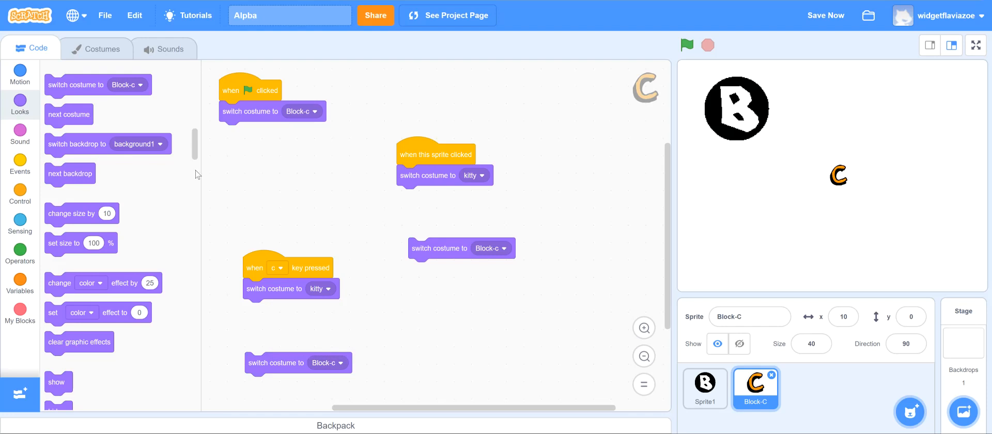
mouse_move(198, 150)
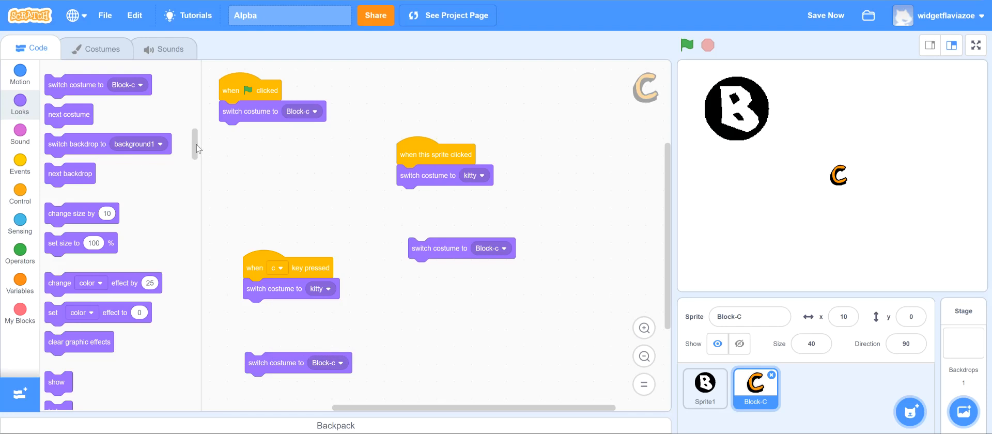
mouse_move(46, 224)
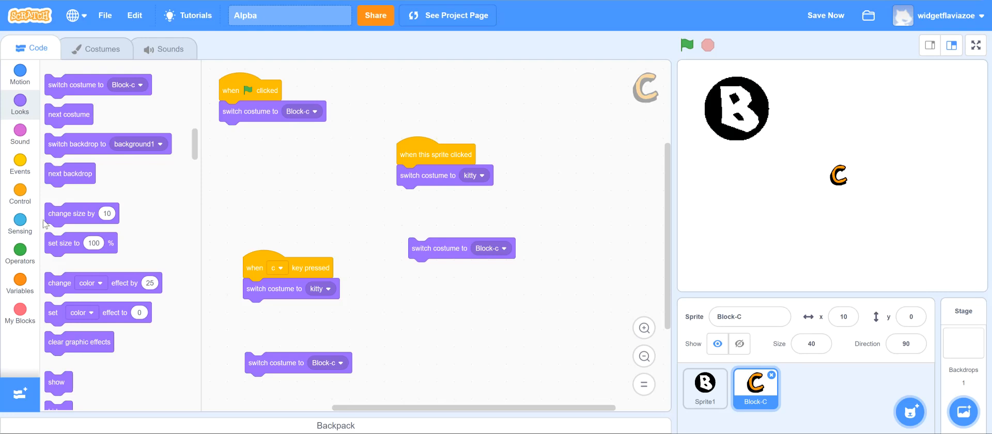
mouse_move(198, 150)
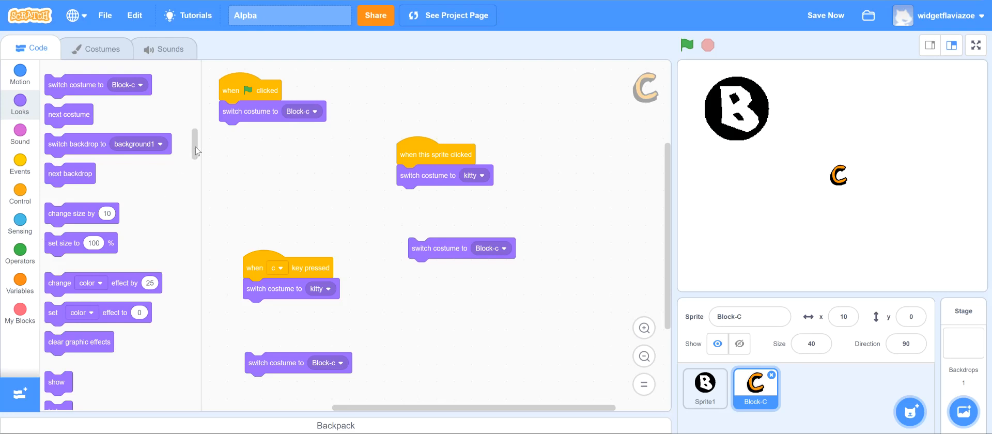
Step: Add 'say C is for Cat! for 2 seconds' and a closing 'switch costume to Block-c'
scroll("down", 3)
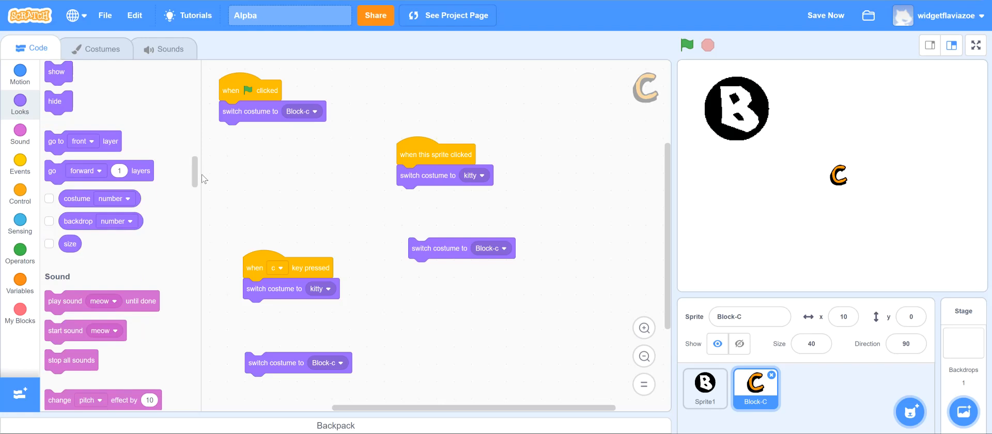
scroll("down", 3)
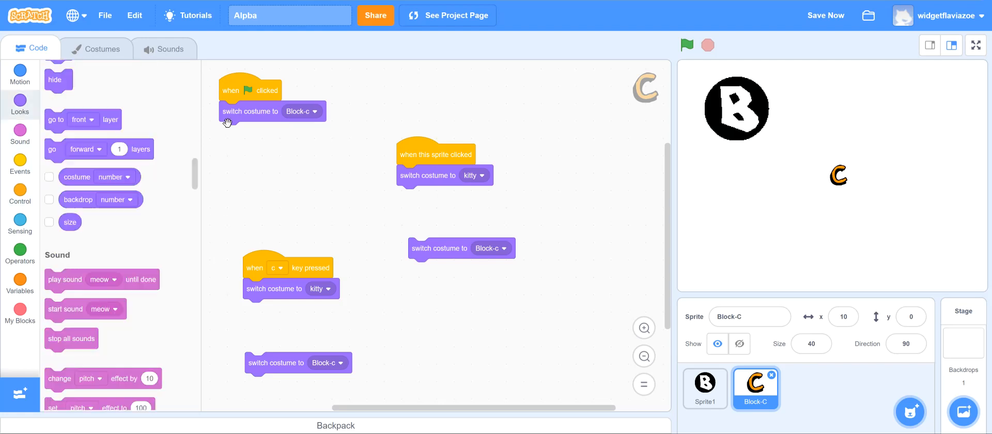
left_click(20, 75)
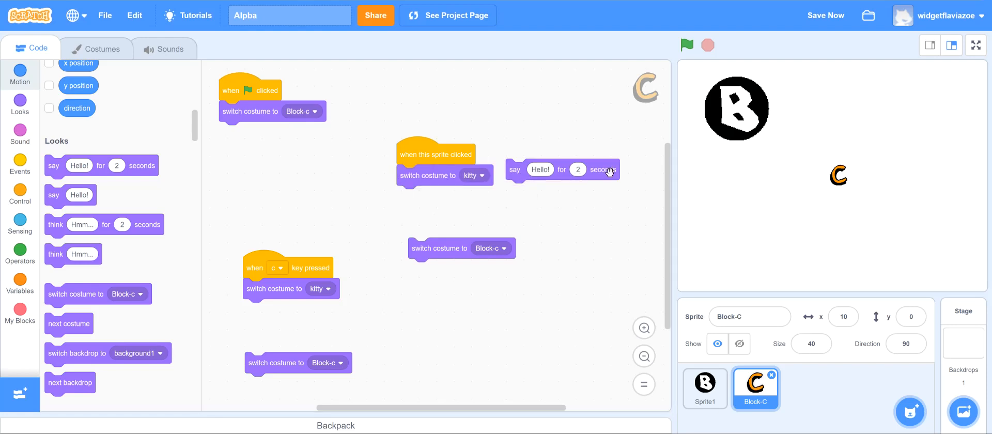
left_click_drag(562, 169, 430, 196)
type("C is for Cat!")
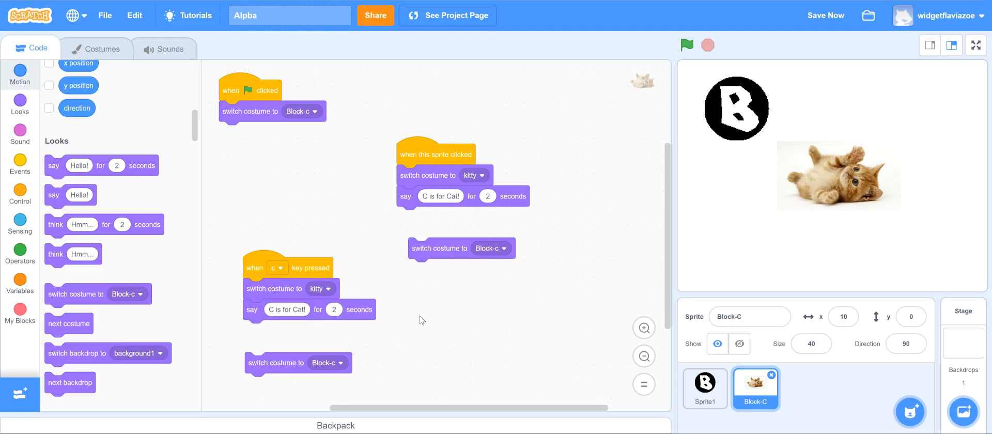
left_click_drag(462, 248, 450, 217)
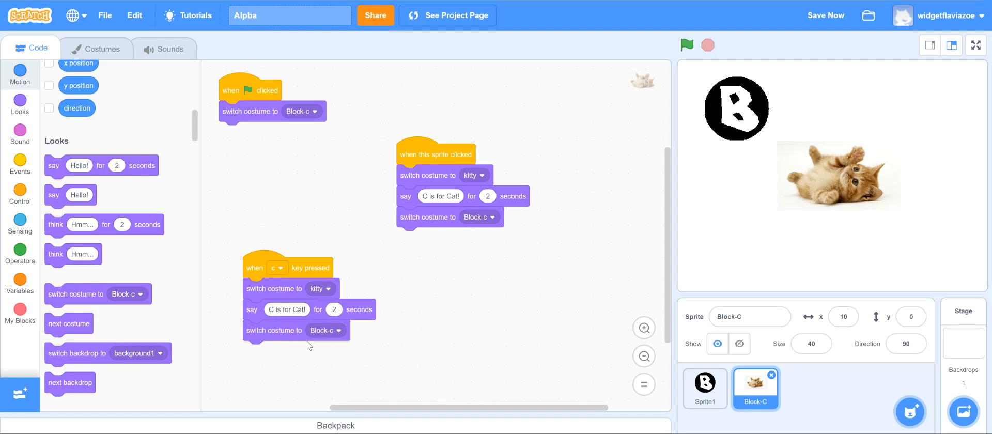
mouse_move(687, 45)
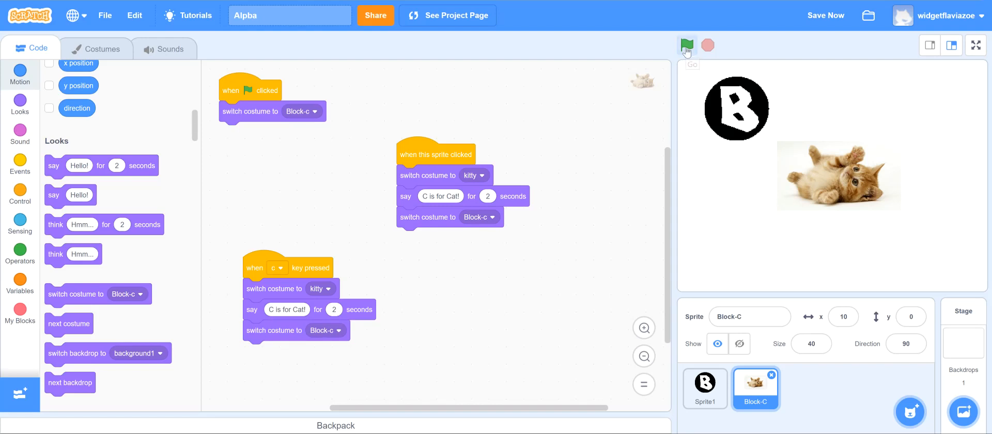
Step: Run the green flag, then click the sprite and press C to check both scripts
left_click(687, 45)
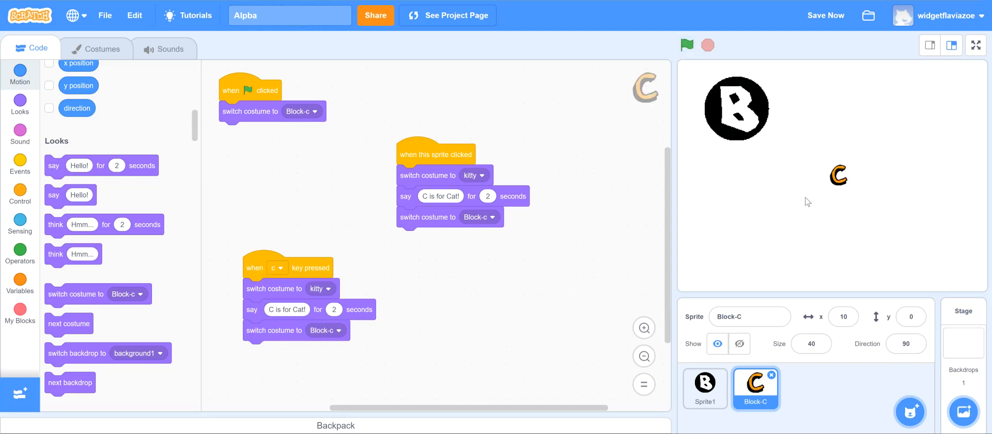
left_click(838, 175)
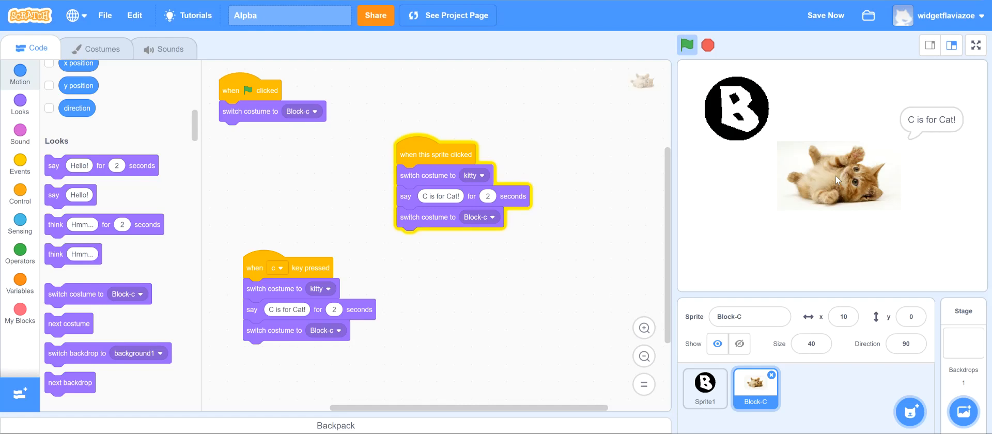
left_click(687, 45)
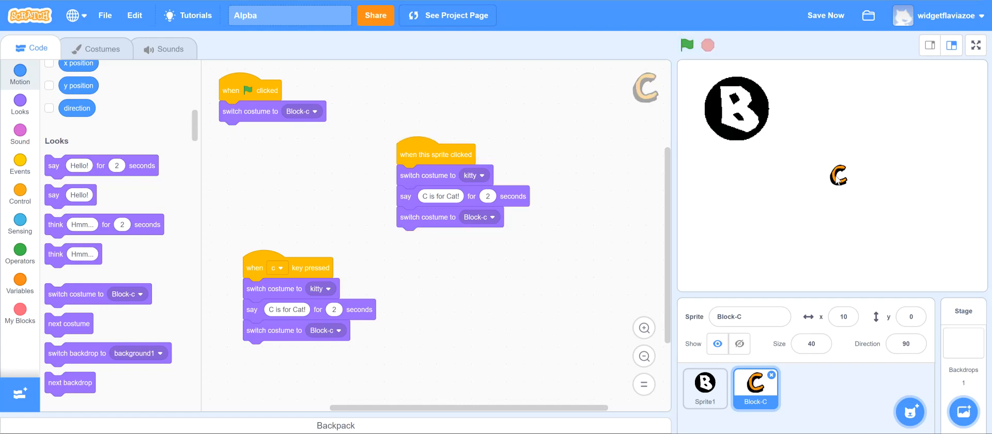
key("c")
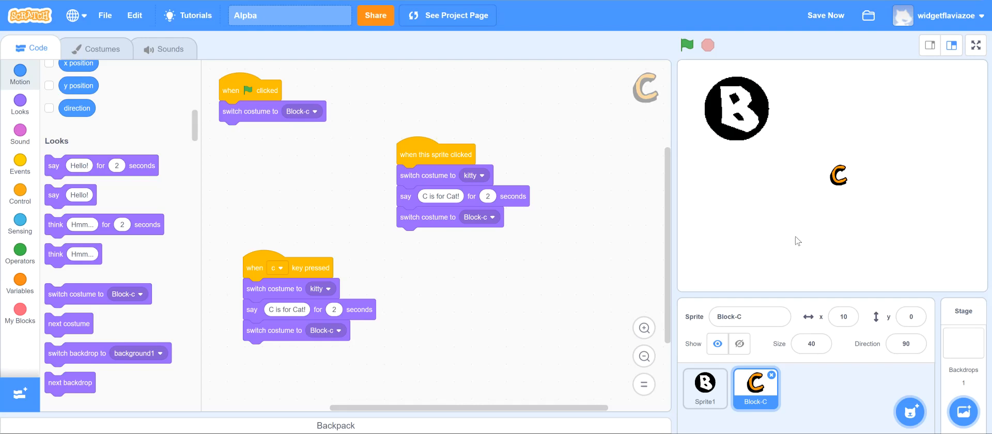
mouse_move(782, 161)
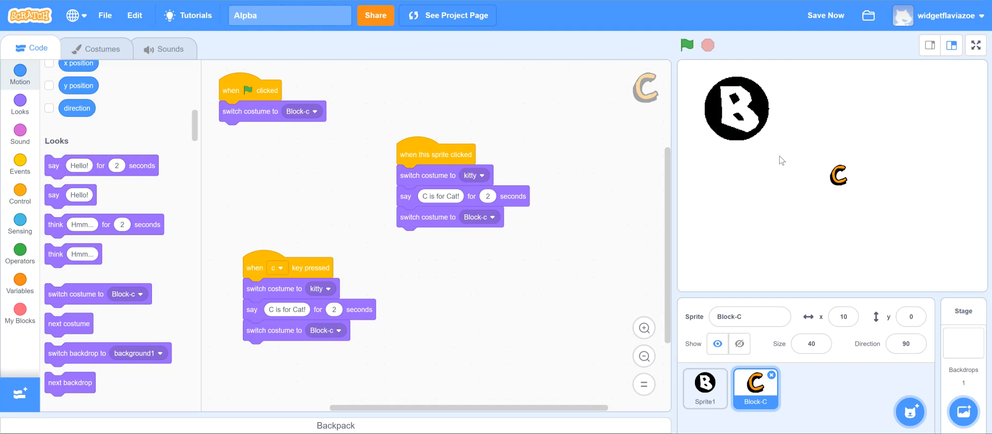